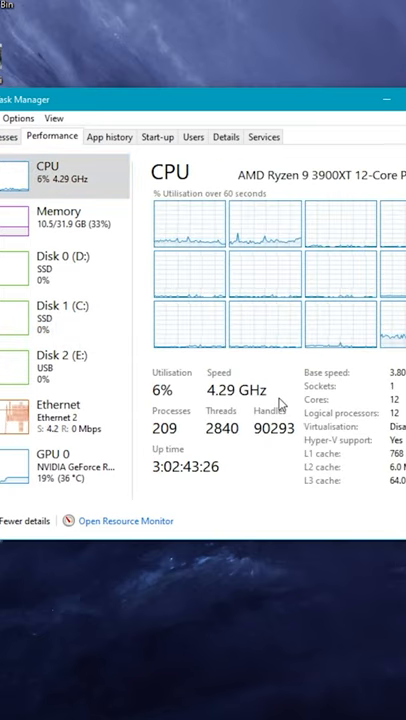
Show the Disk 1 (C:) activity graphs while the CPU sits at 100%
left_click(60, 308)
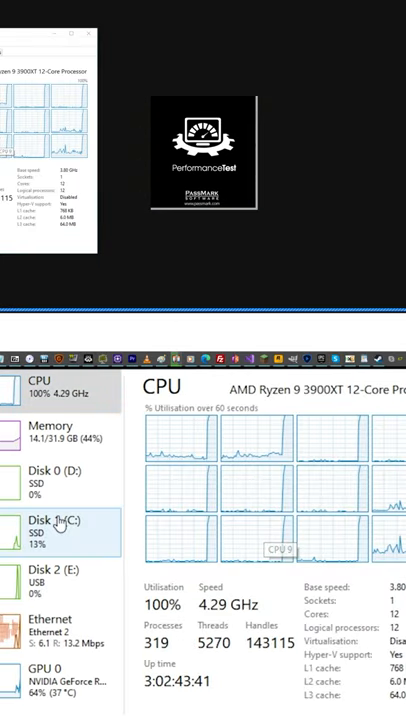
left_click(62, 524)
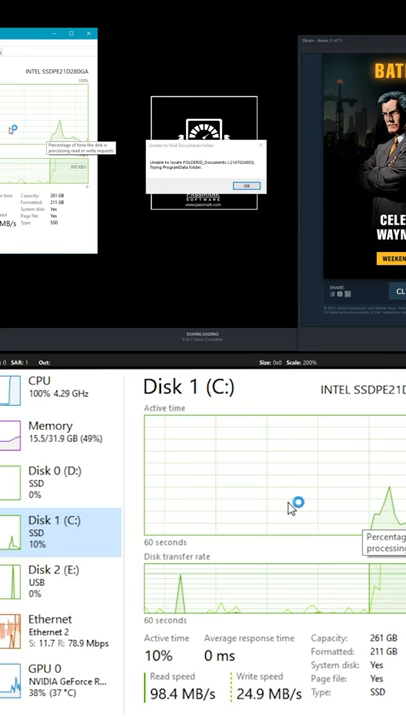
Return to the CPU graphs at about 89%, then view the D: drive activity
left_click(40, 380)
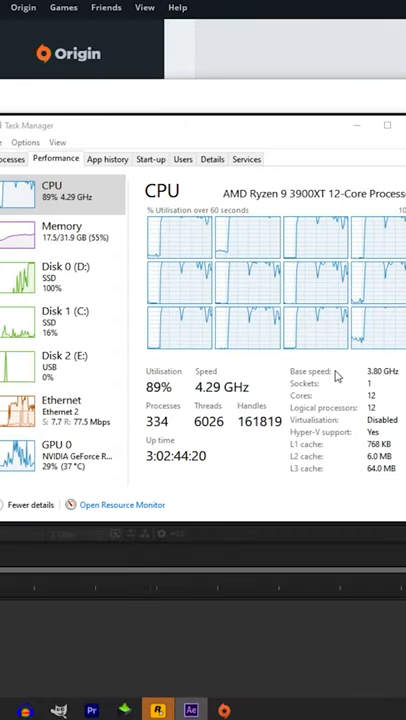
left_click(66, 276)
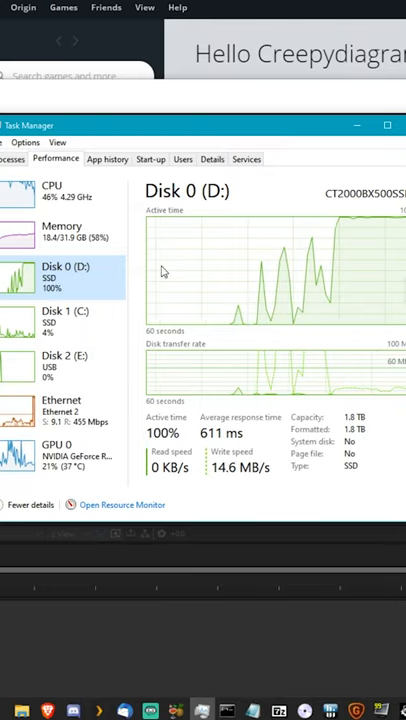
Switch to the Disk 1 (C:) graphs showing 46.6 MB/s read and 20.1 MB/s write
left_click(64, 316)
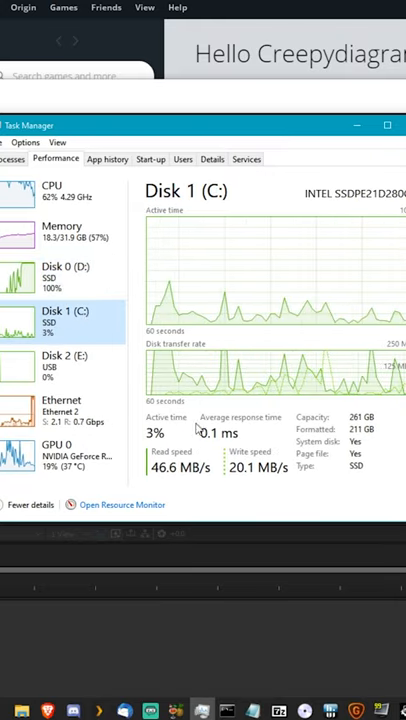